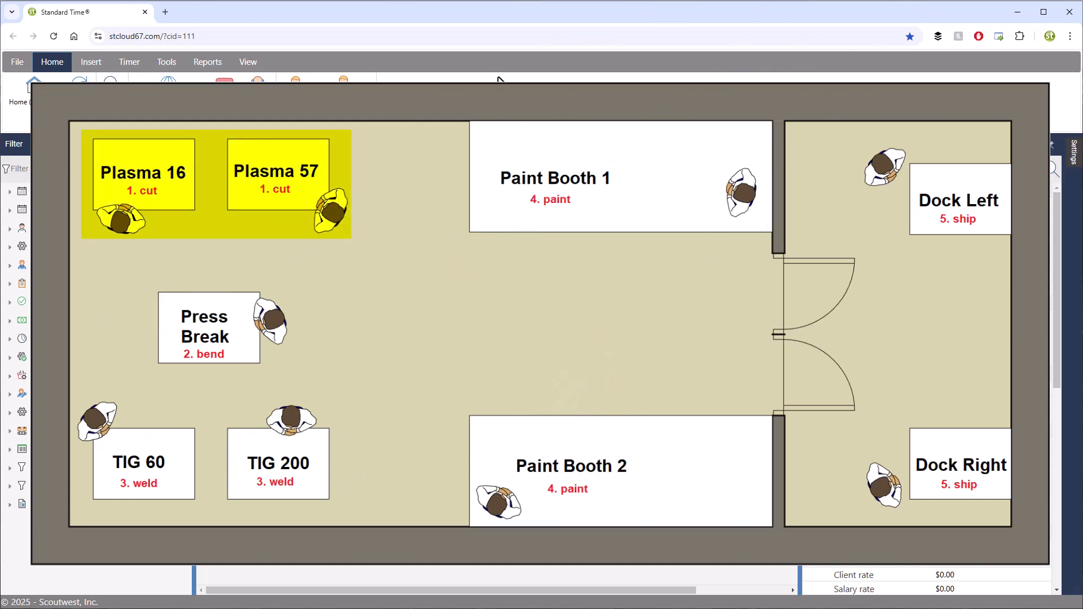
# Step: After glancing at the Projects list, collapse the Gantt to the summary bars of jobs 86101, 86102 and 86103
pyautogui.click(204, 327)
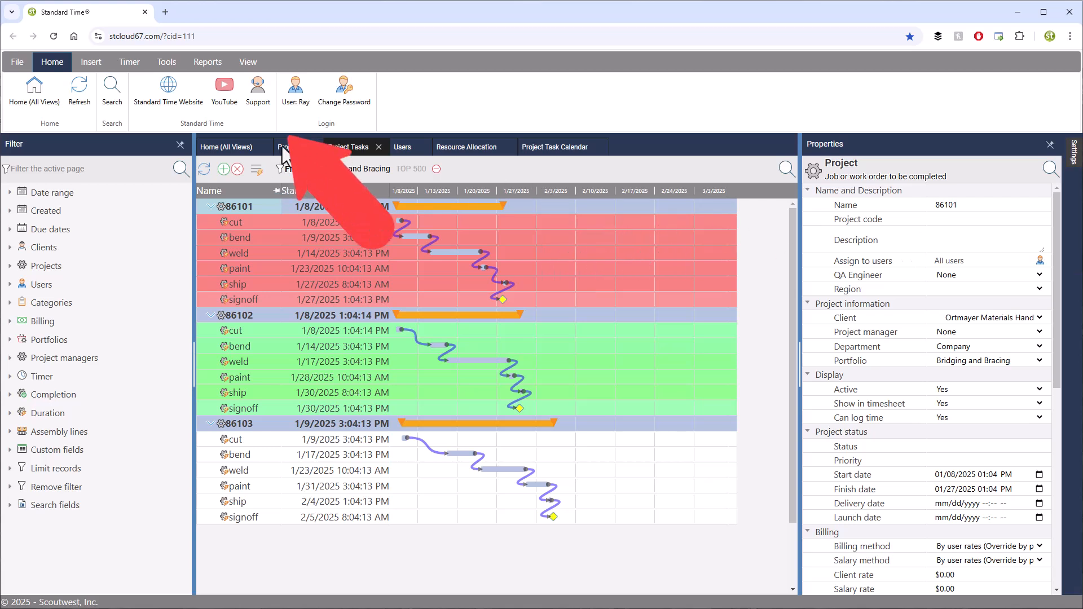
pyautogui.click(291, 147)
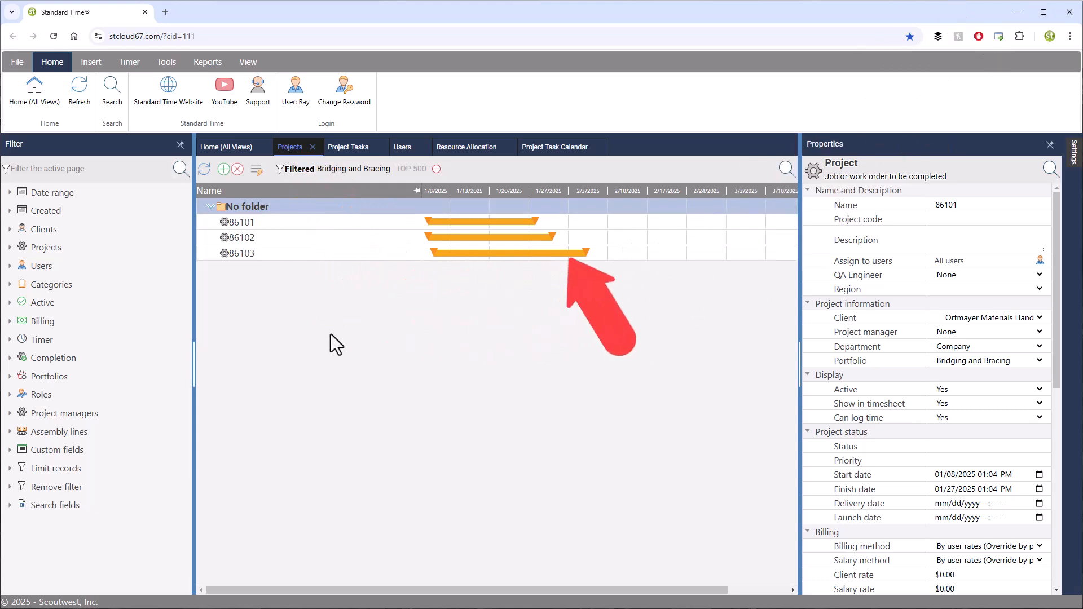
pyautogui.click(348, 146)
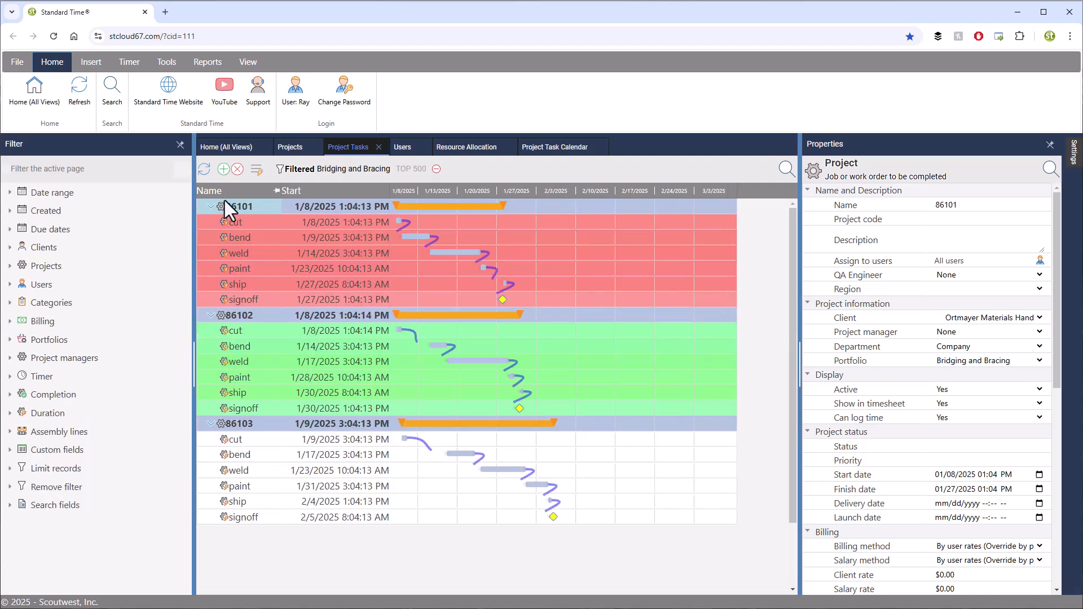
pyautogui.click(209, 207)
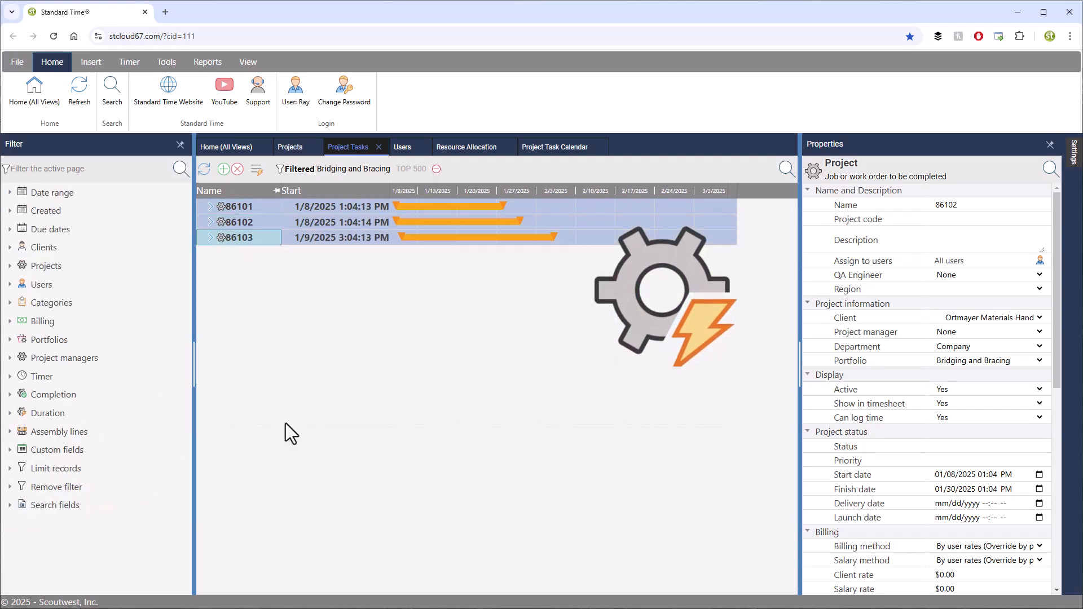
pyautogui.click(212, 237)
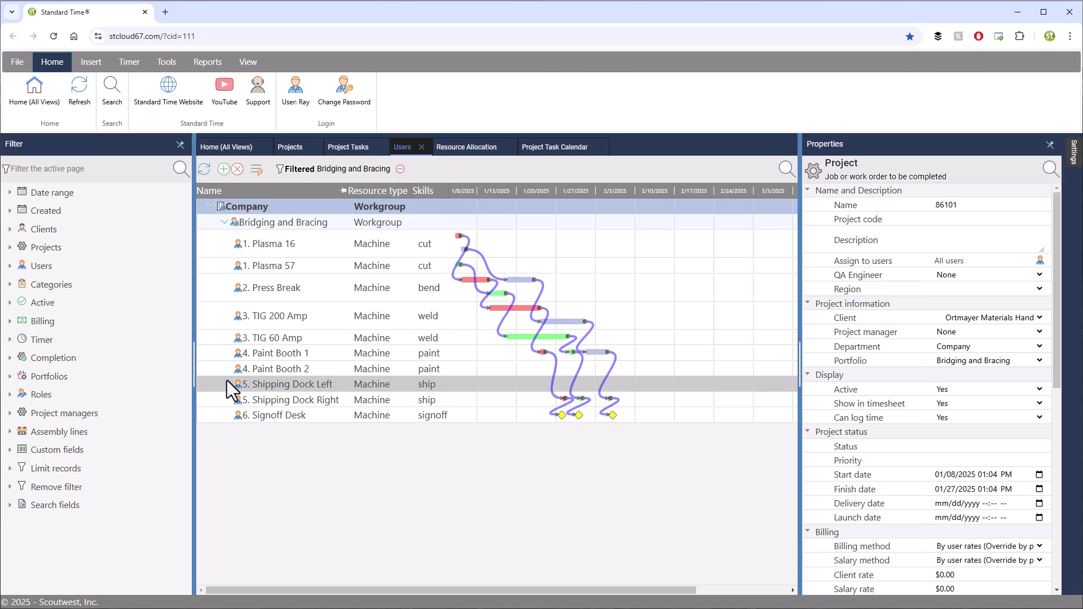
# Step: Select the Shipping Dock Left machine row in the Users view
pyautogui.click(466, 147)
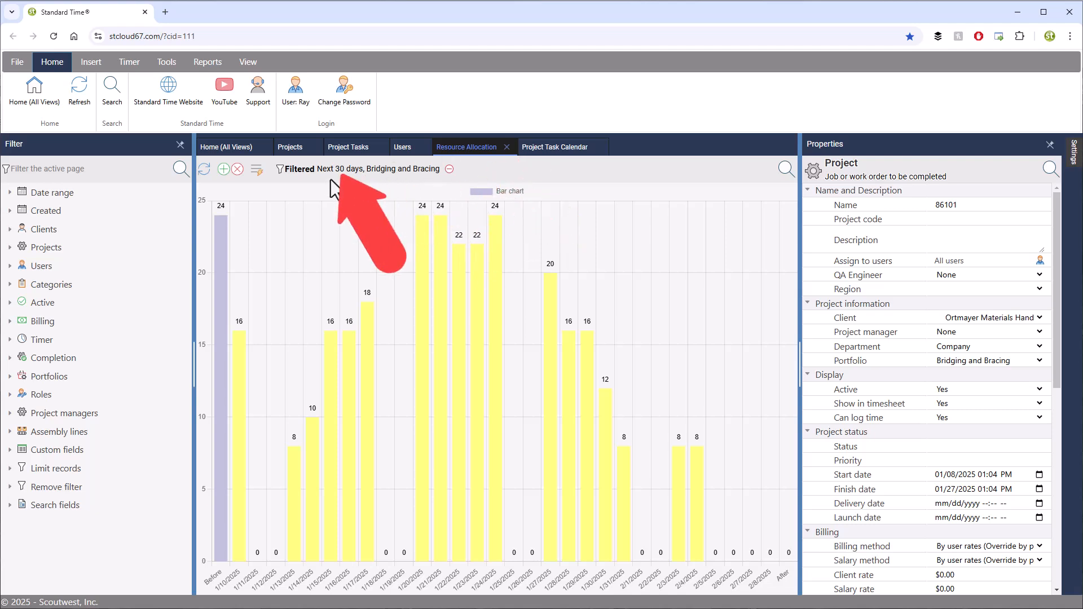
pyautogui.moveTo(392, 172)
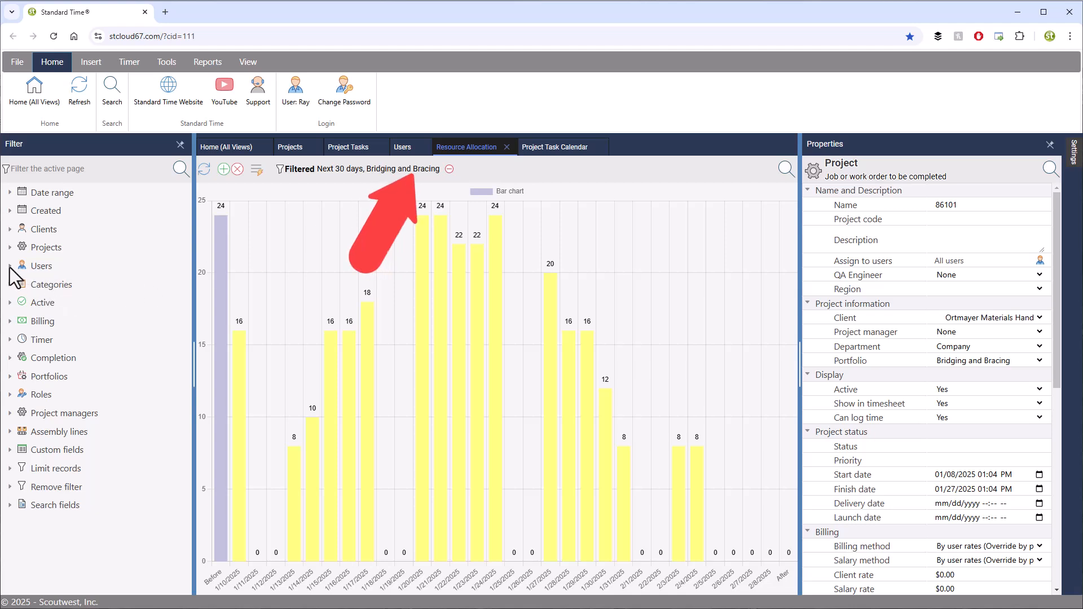
# Step: Chart allocation for Plasma 16, Plasma 57, Press Break and TIG 200 Amp, then the whole Bridging and Bracing group
pyautogui.click(10, 265)
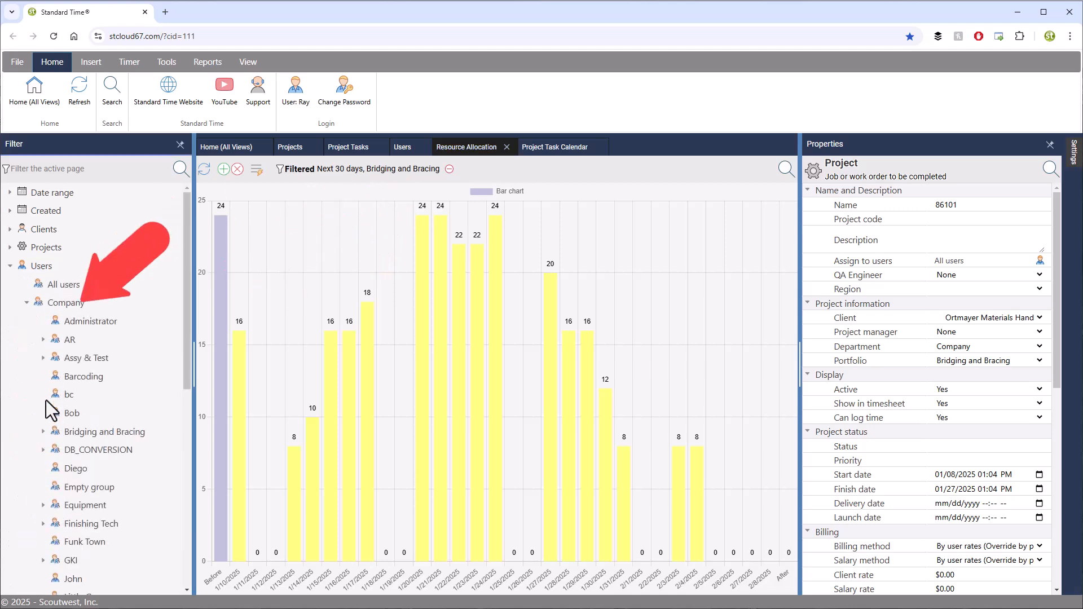
pyautogui.click(42, 432)
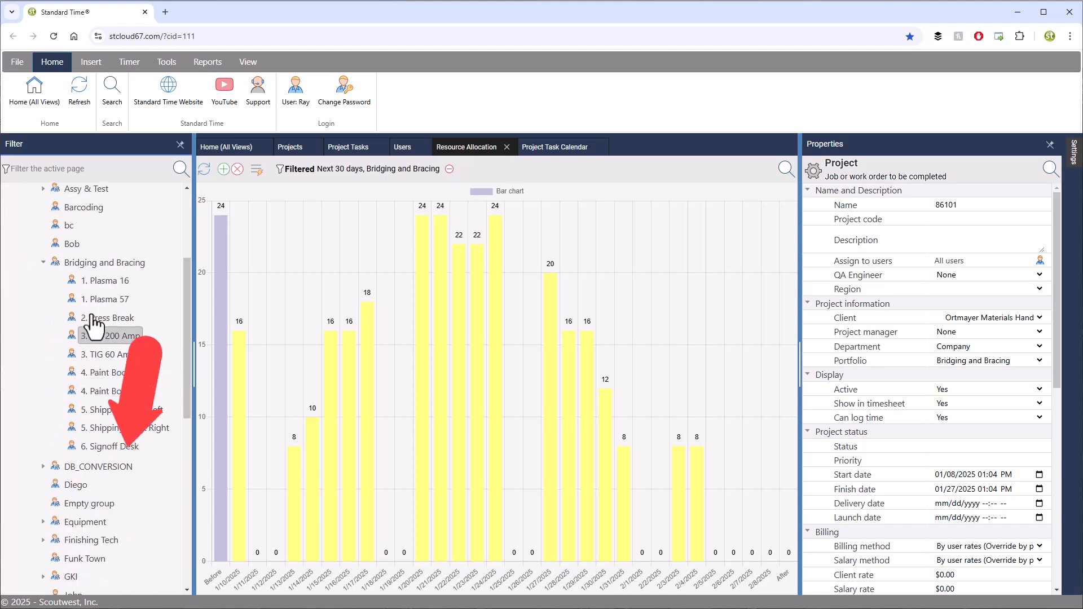
pyautogui.click(105, 280)
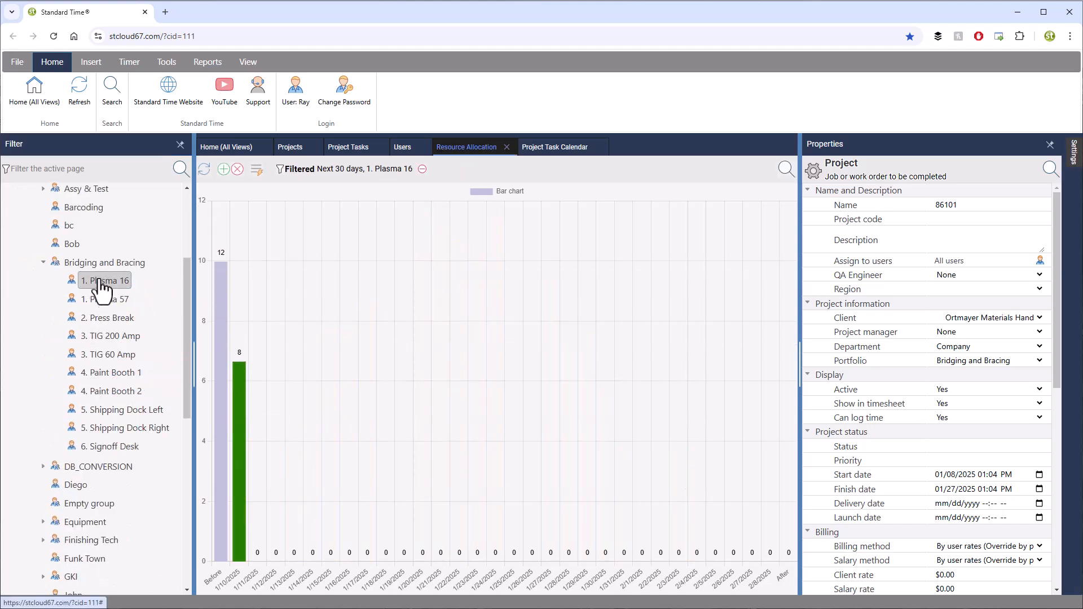
pyautogui.click(104, 299)
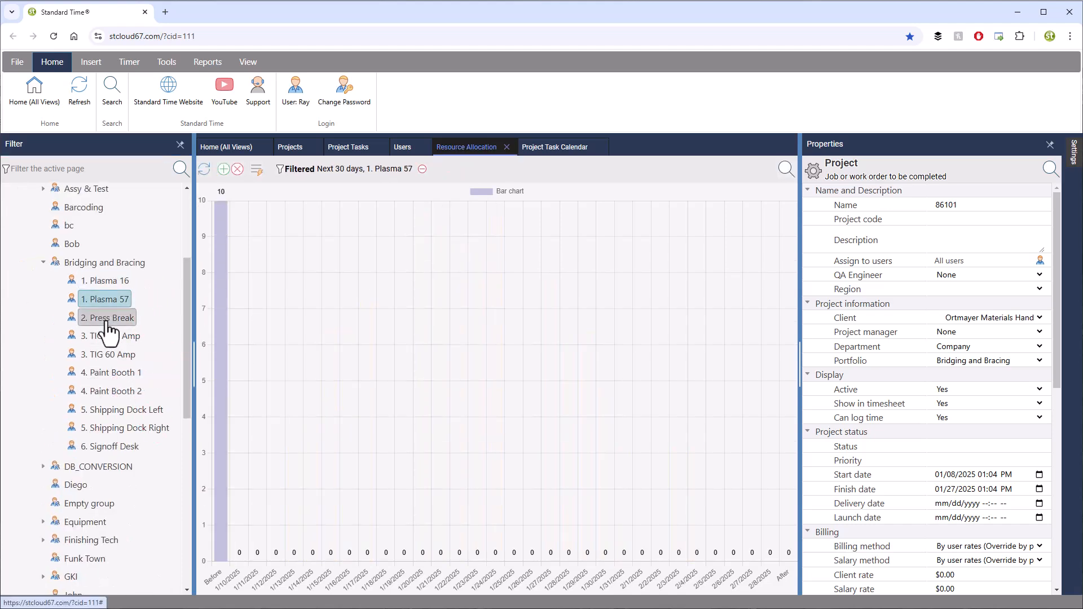
pyautogui.click(106, 319)
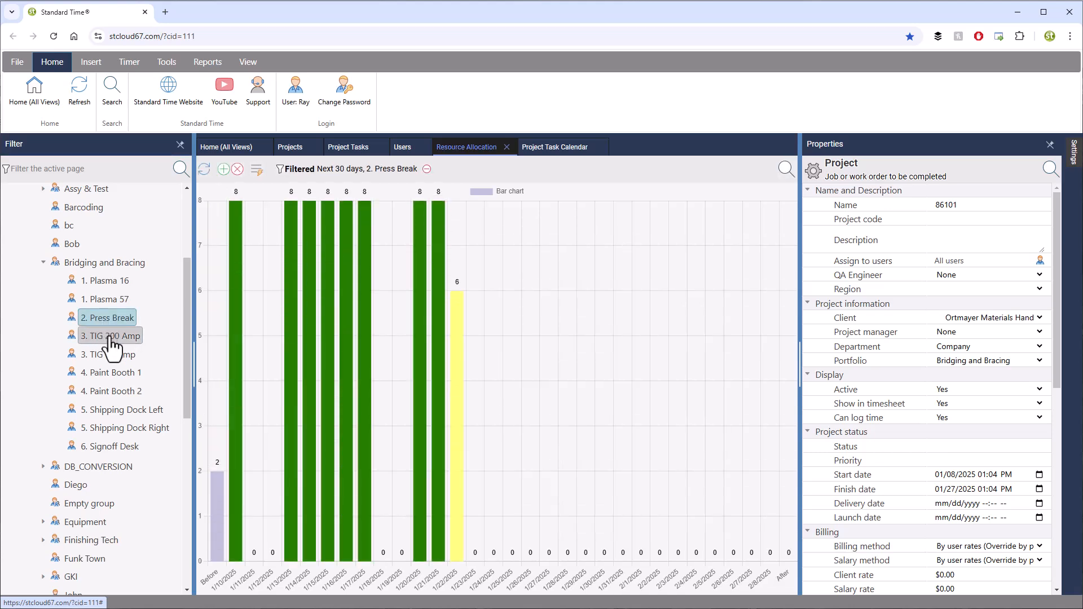
pyautogui.click(111, 336)
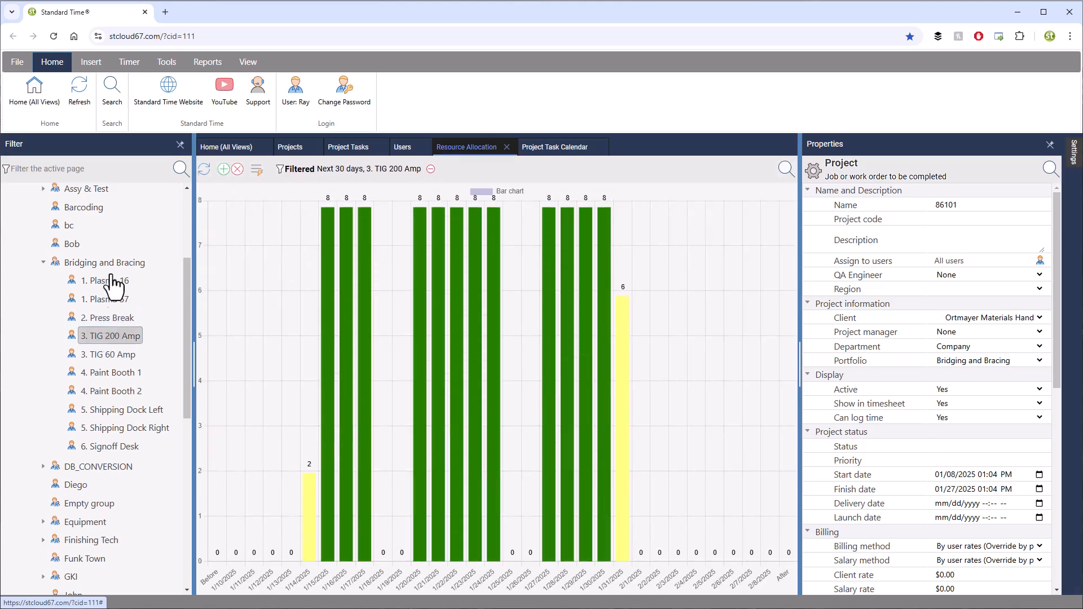
pyautogui.click(104, 262)
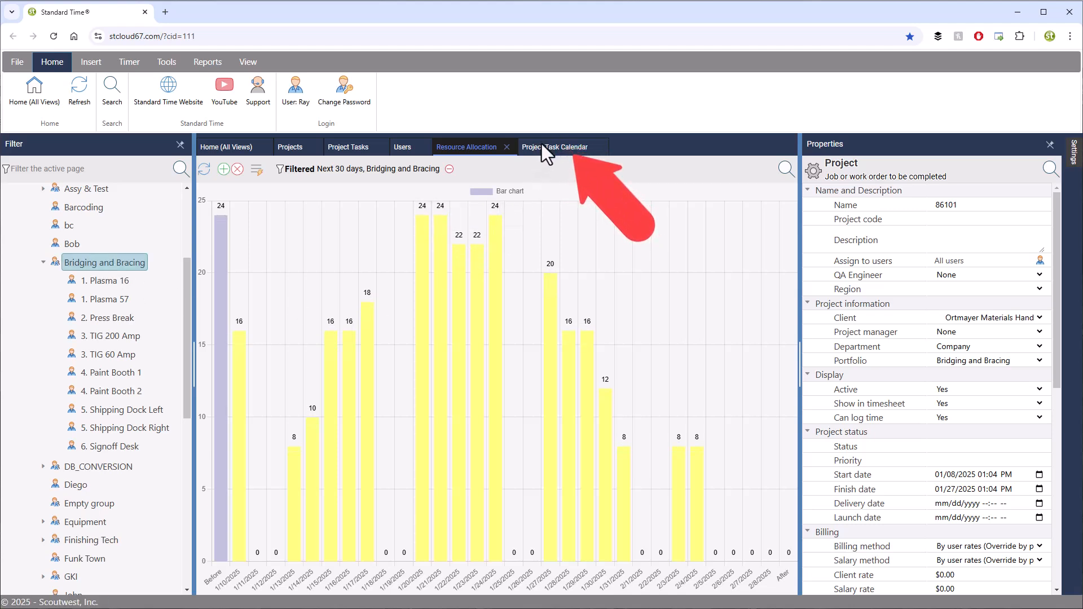
# Step: View the January 2025 Project Task Calendar, then return to the Users machine assignments view
pyautogui.click(554, 147)
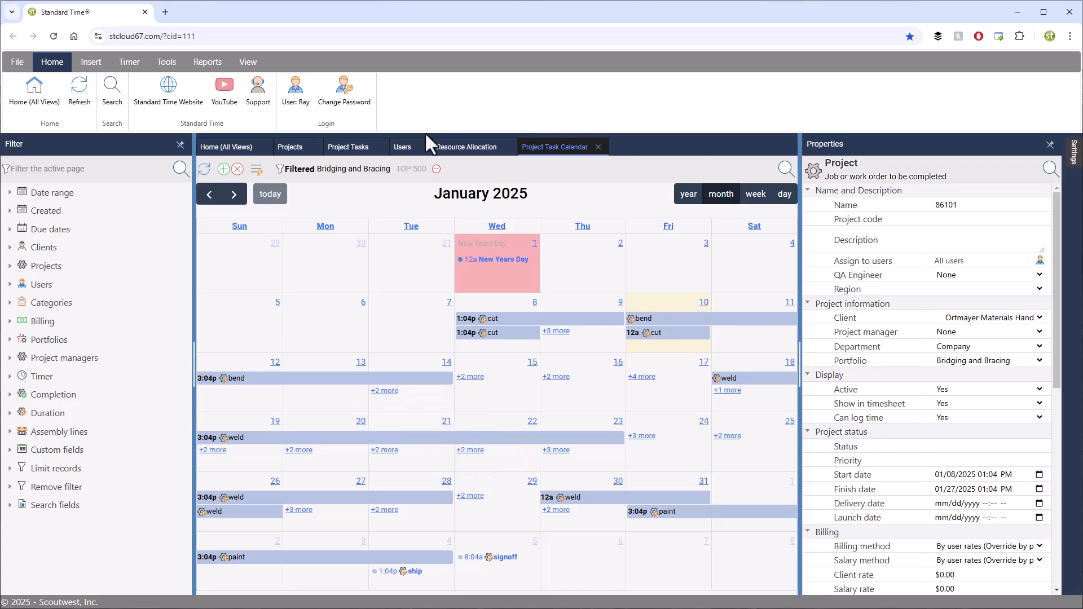
pyautogui.click(402, 147)
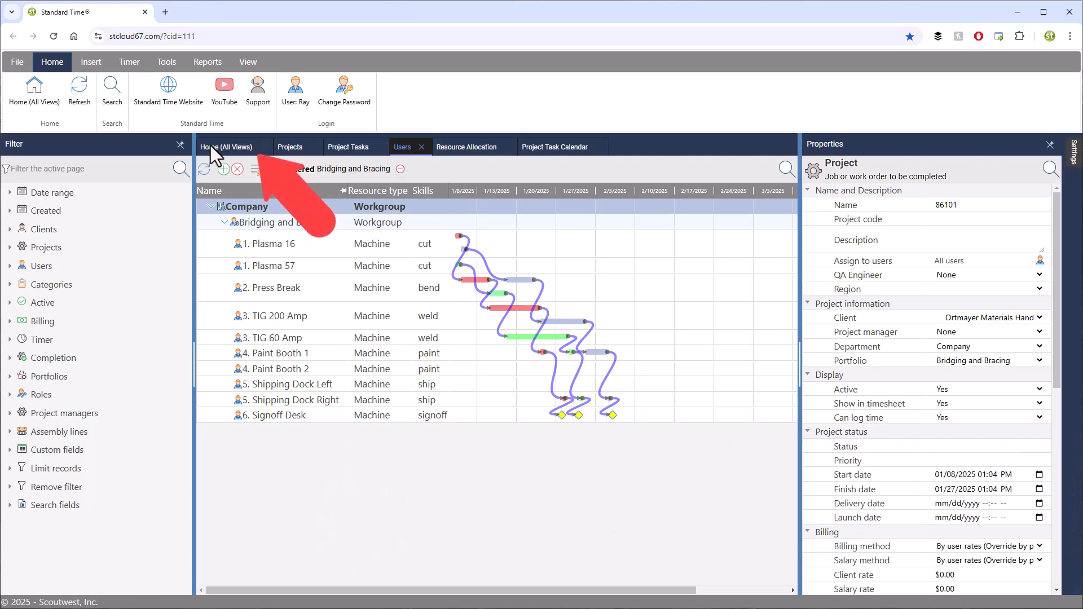
pyautogui.click(226, 147)
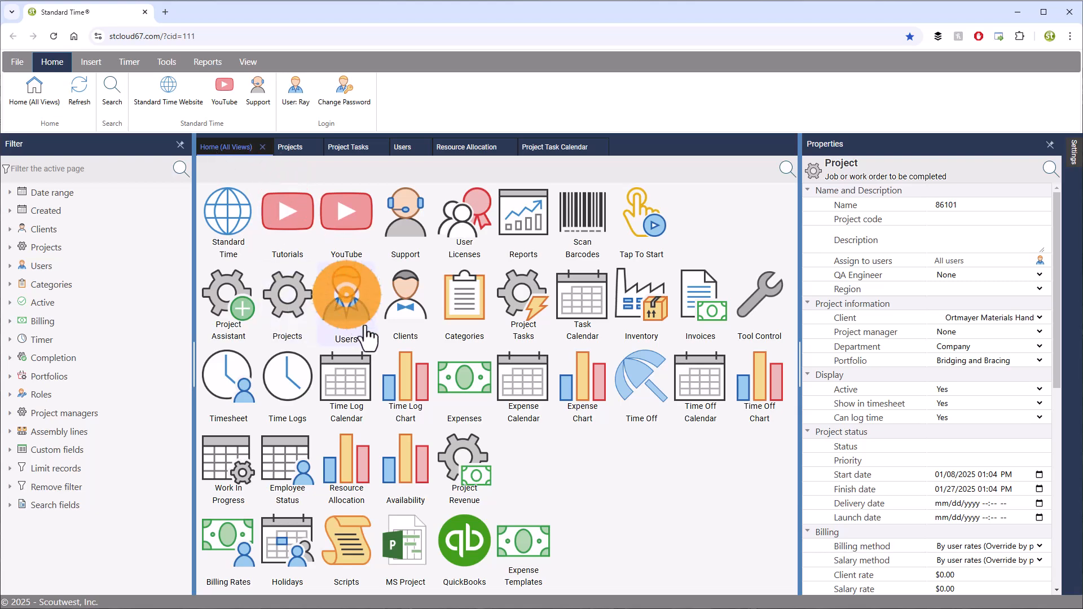
pyautogui.click(345, 296)
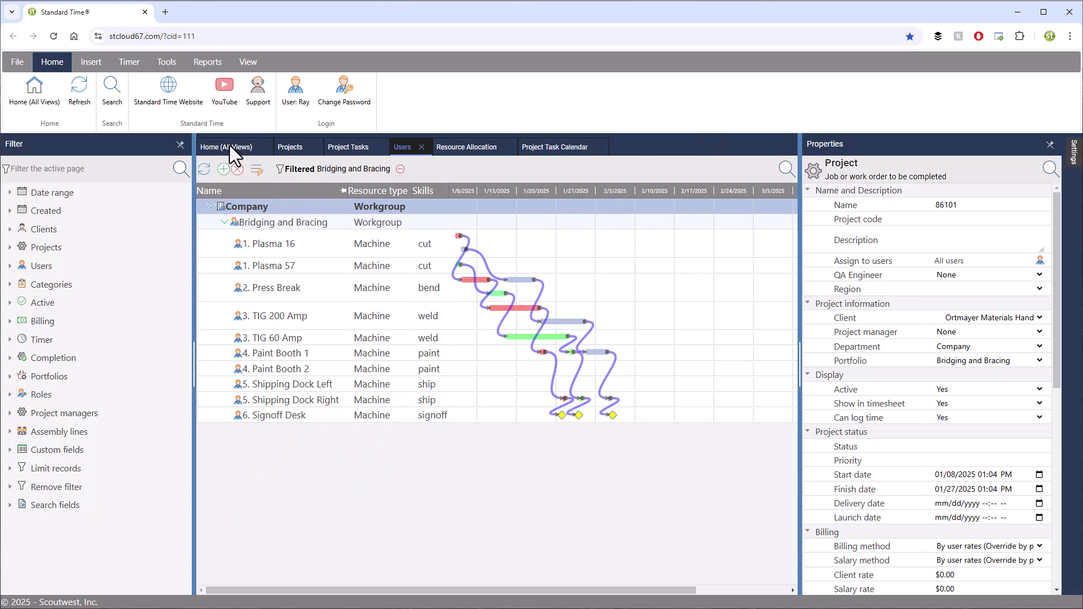
pyautogui.click(227, 147)
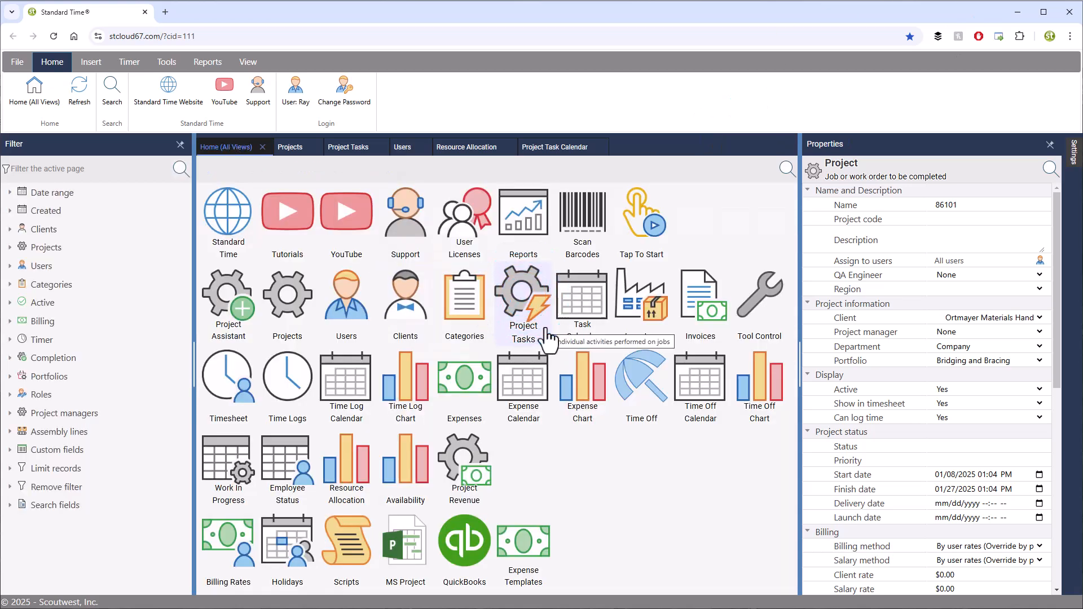
pyautogui.click(523, 296)
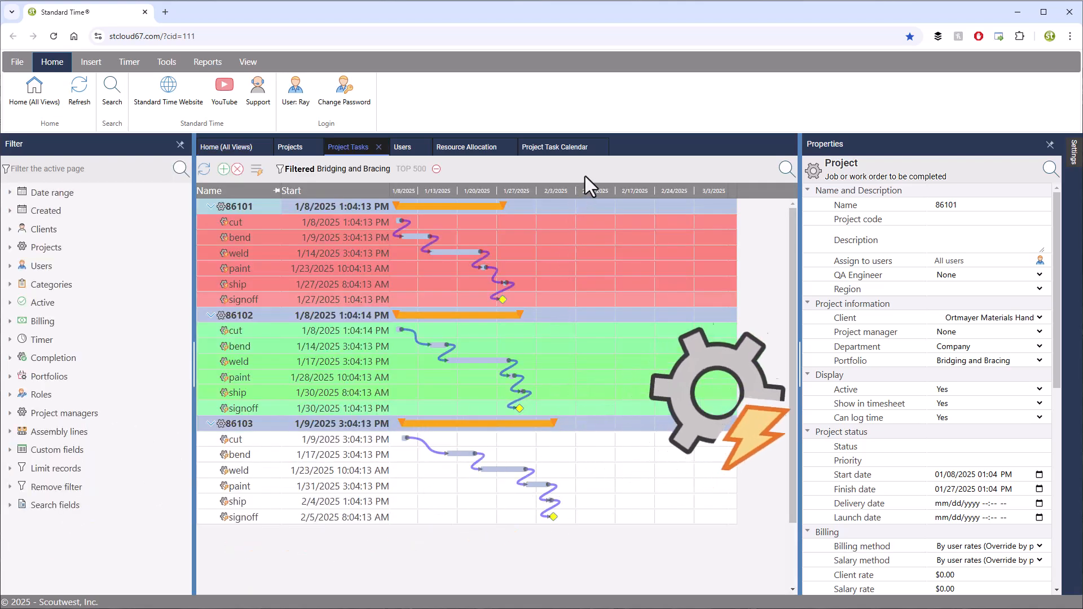
pyautogui.click(225, 147)
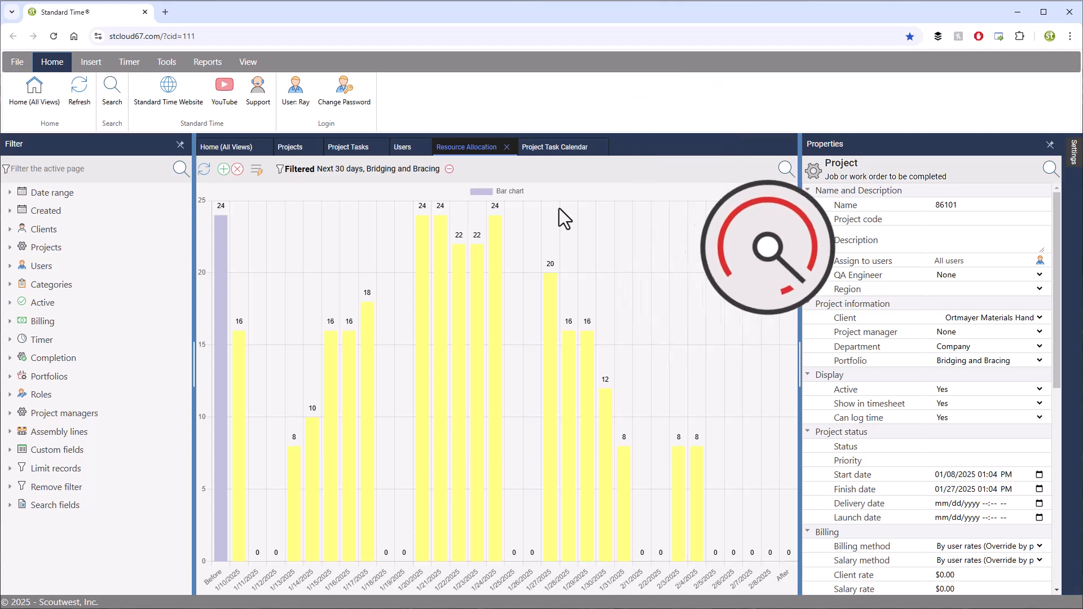
pyautogui.click(226, 146)
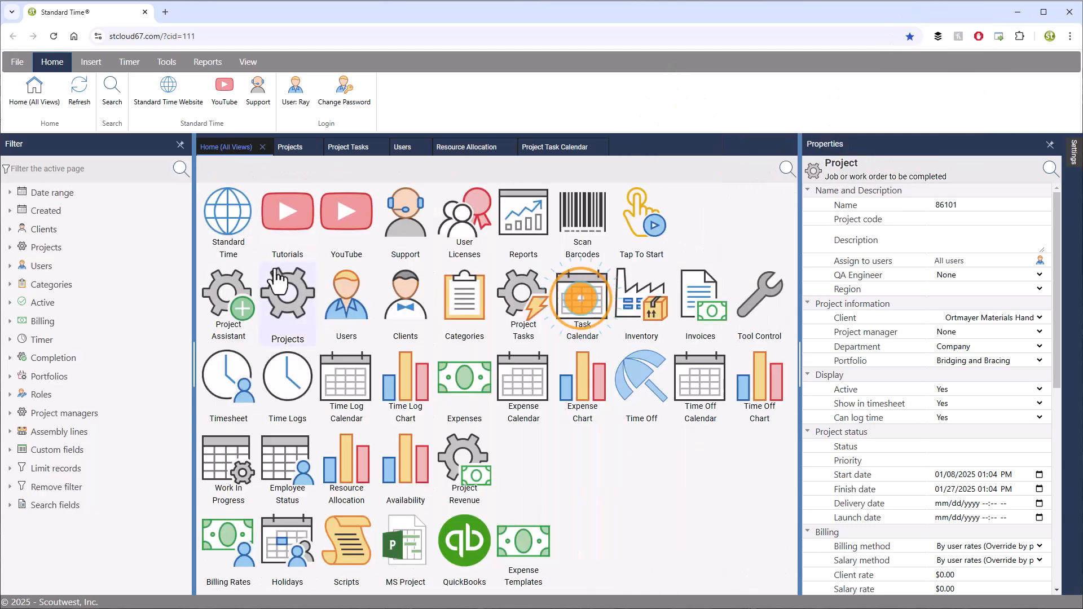
pyautogui.click(582, 299)
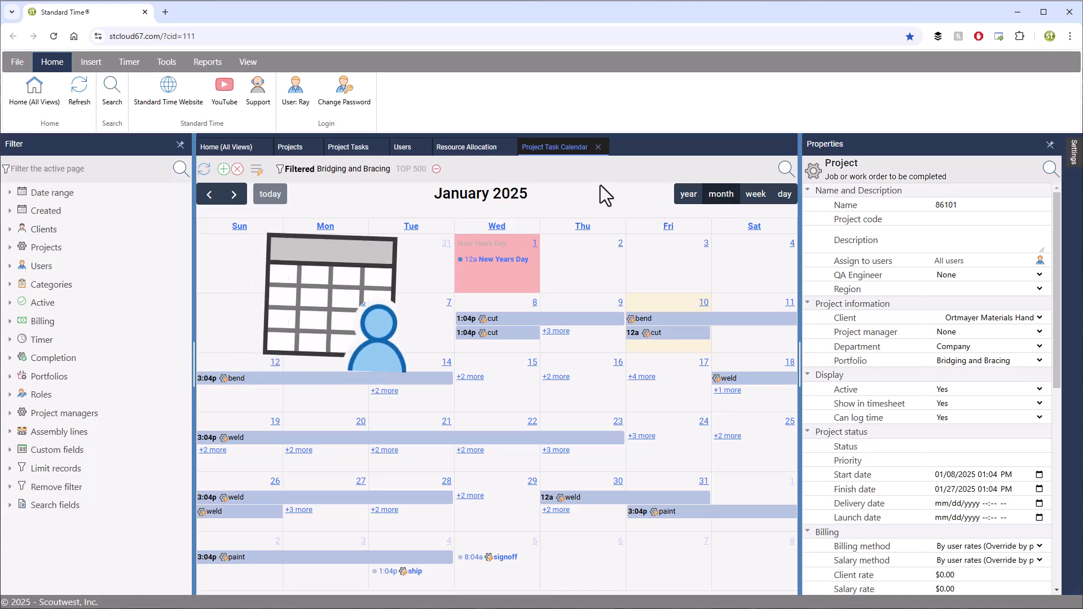
pyautogui.click(403, 147)
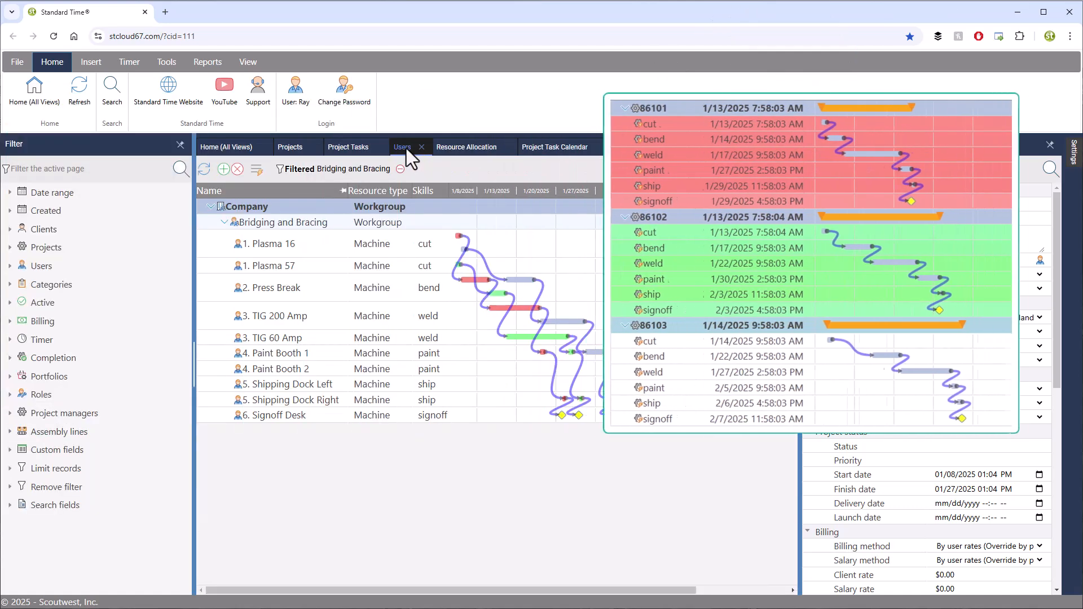